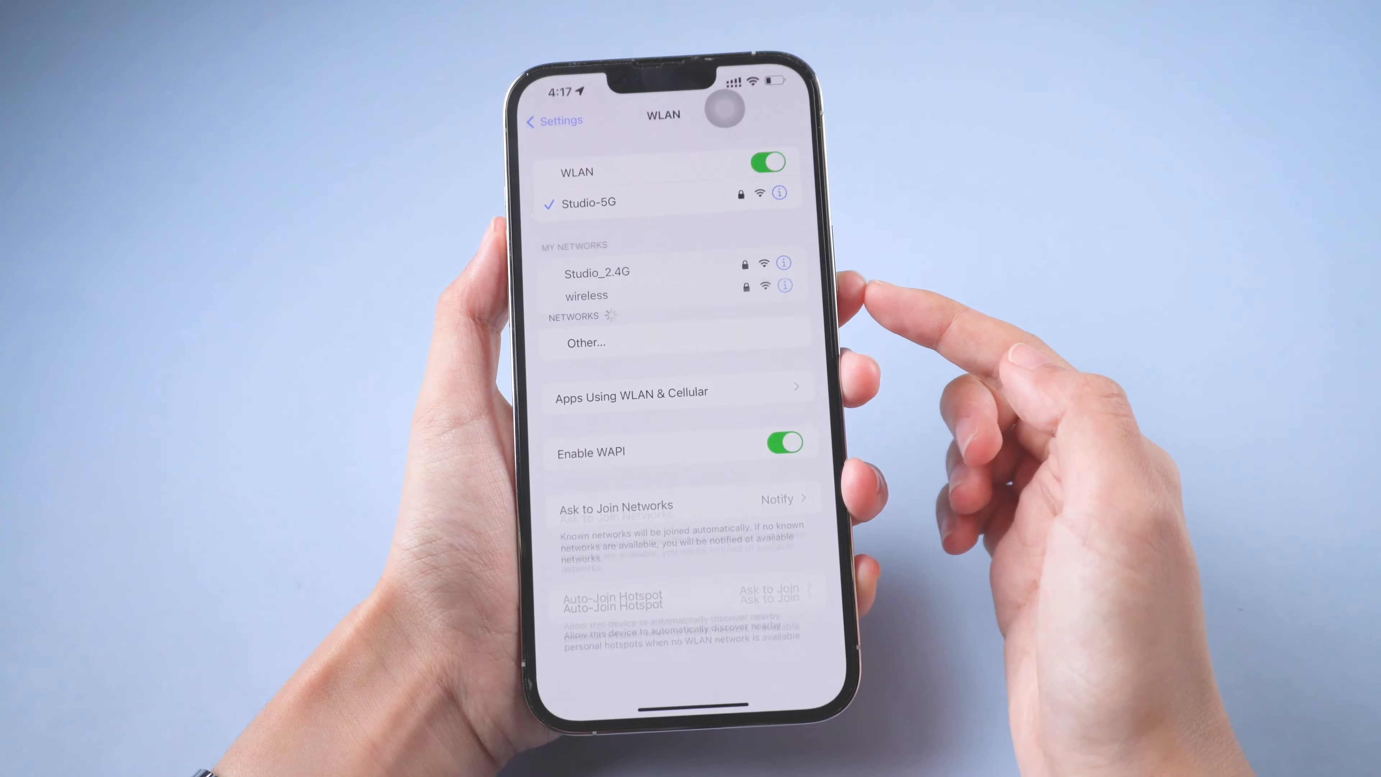
Show the Studio-5G network details and reveal its saved password.
click(781, 193)
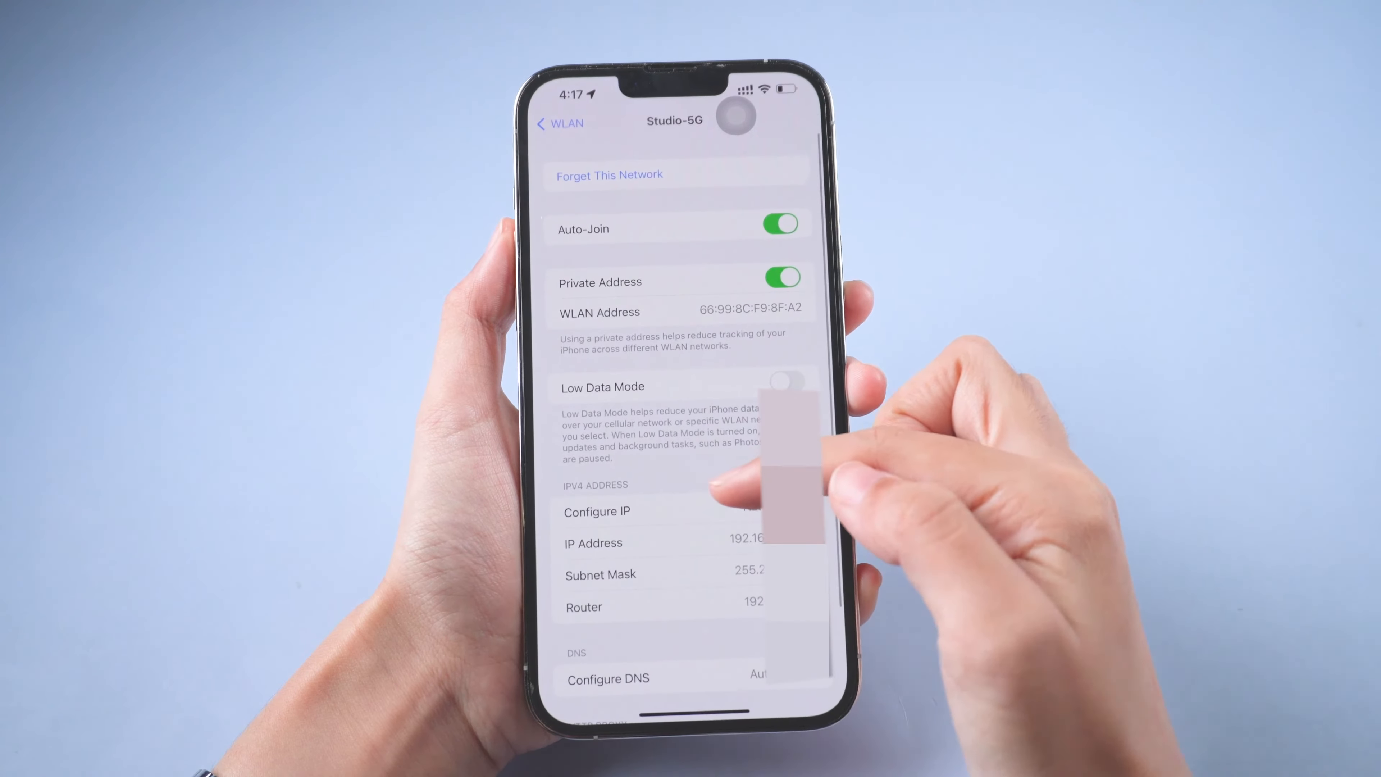
click(561, 123)
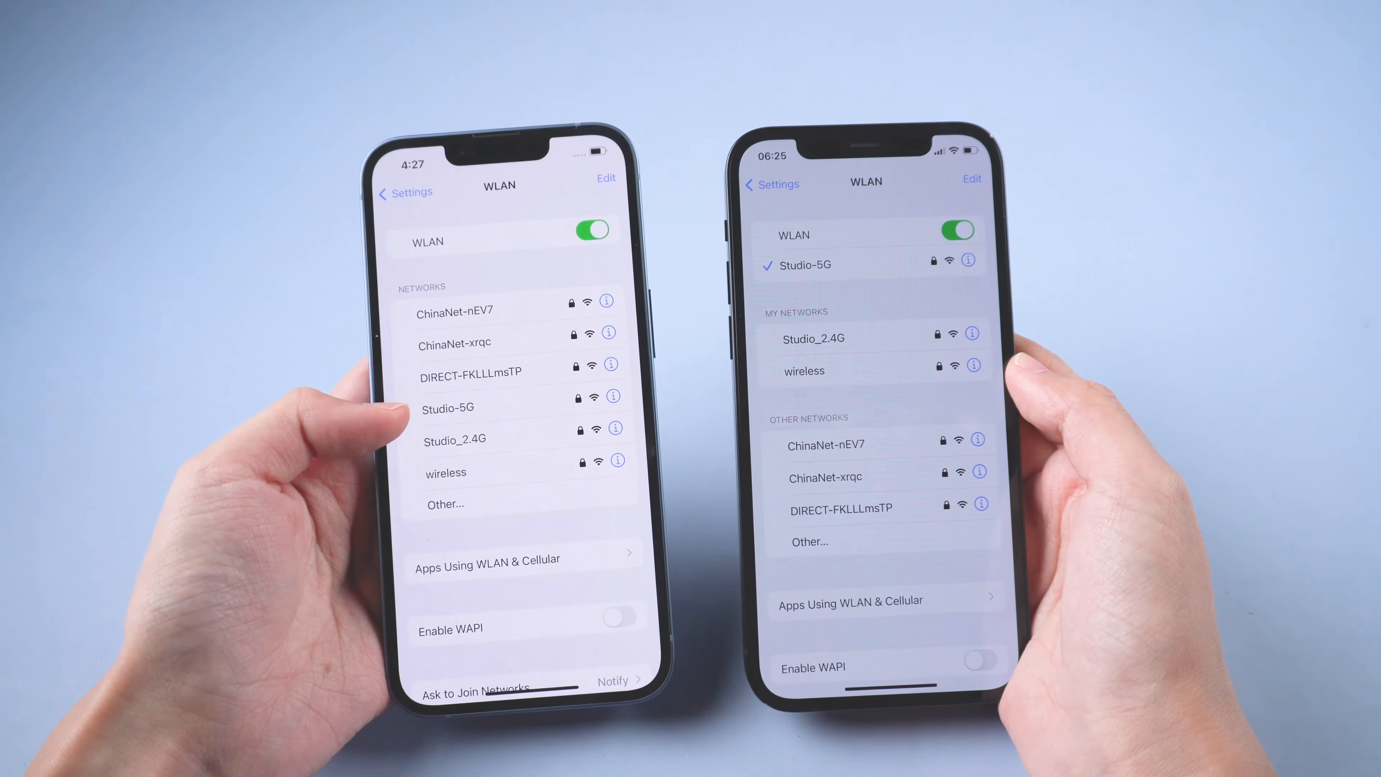
Join Studio_2.4G on the new iPhone and share its password from the other iPhone.
click(454, 439)
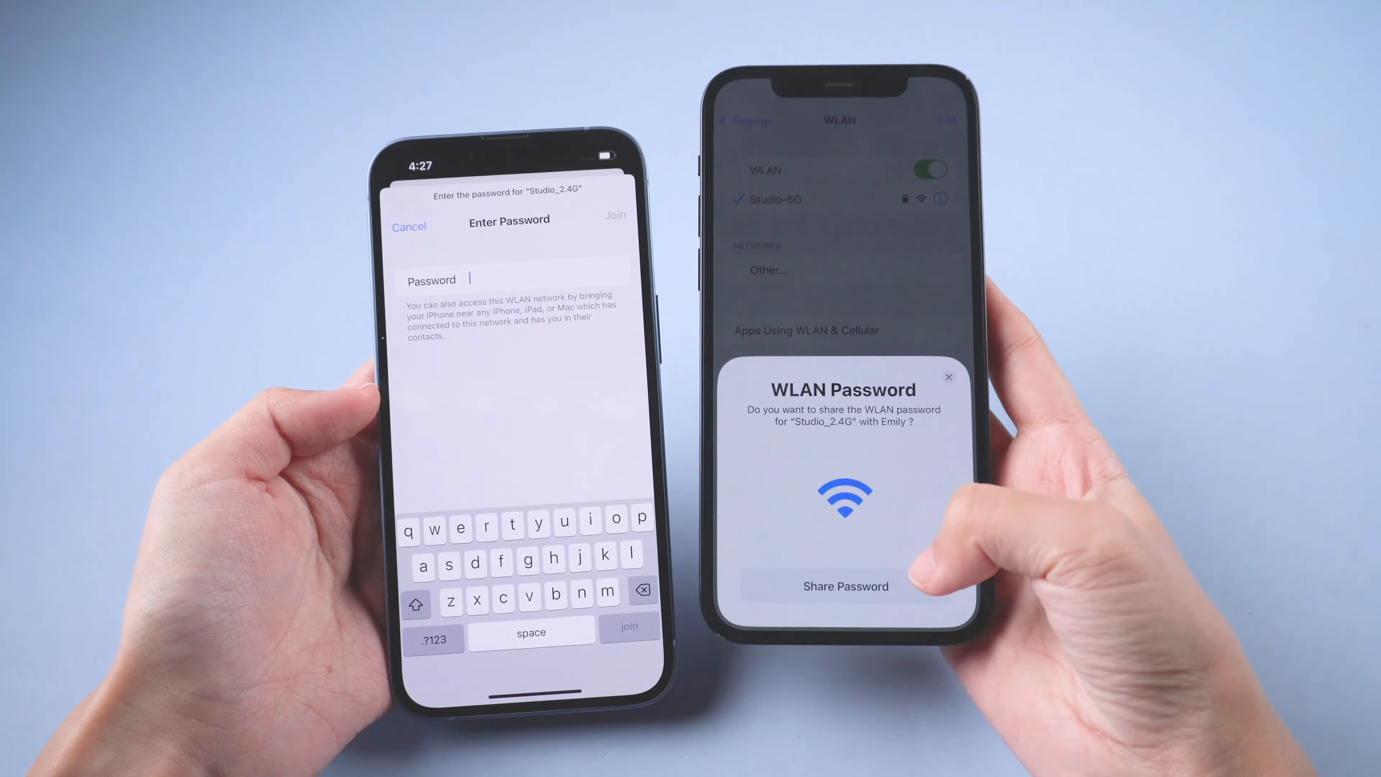
click(846, 586)
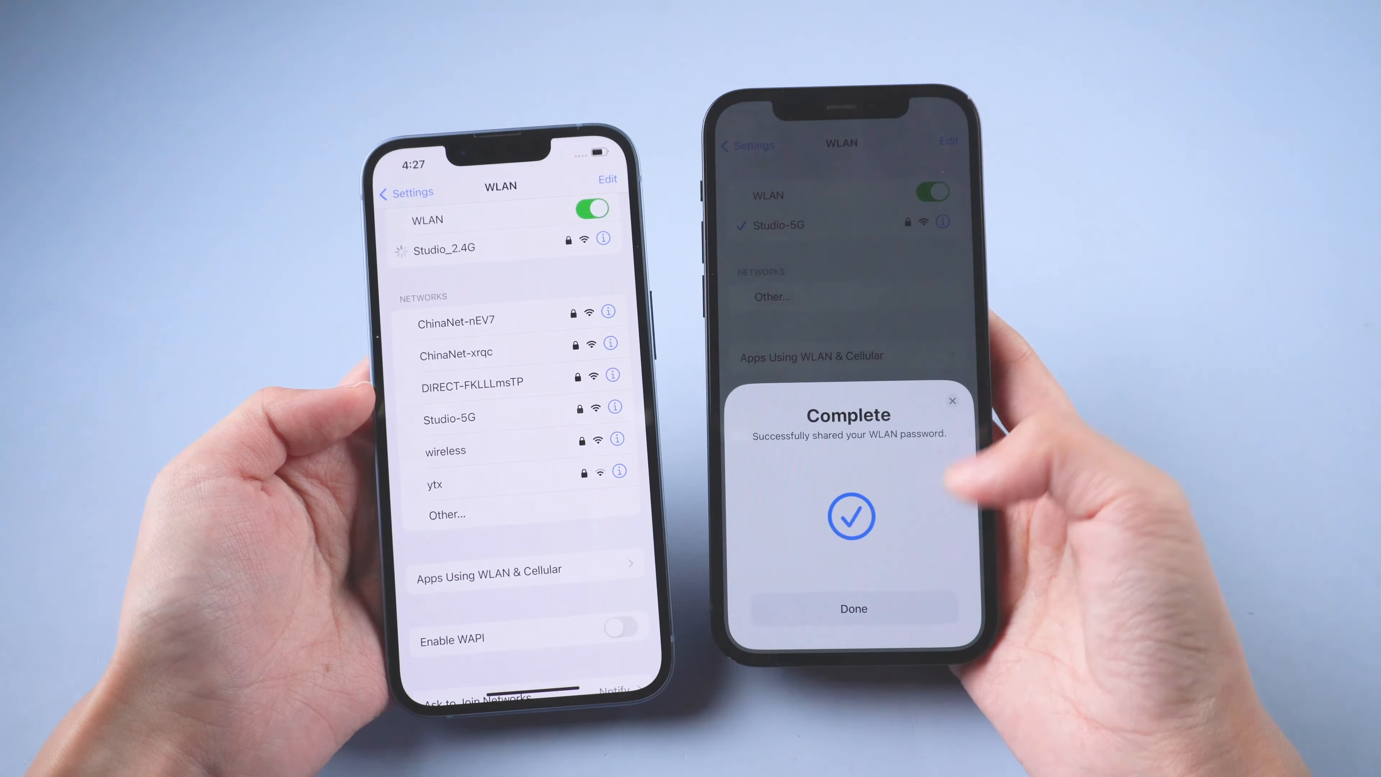
click(854, 608)
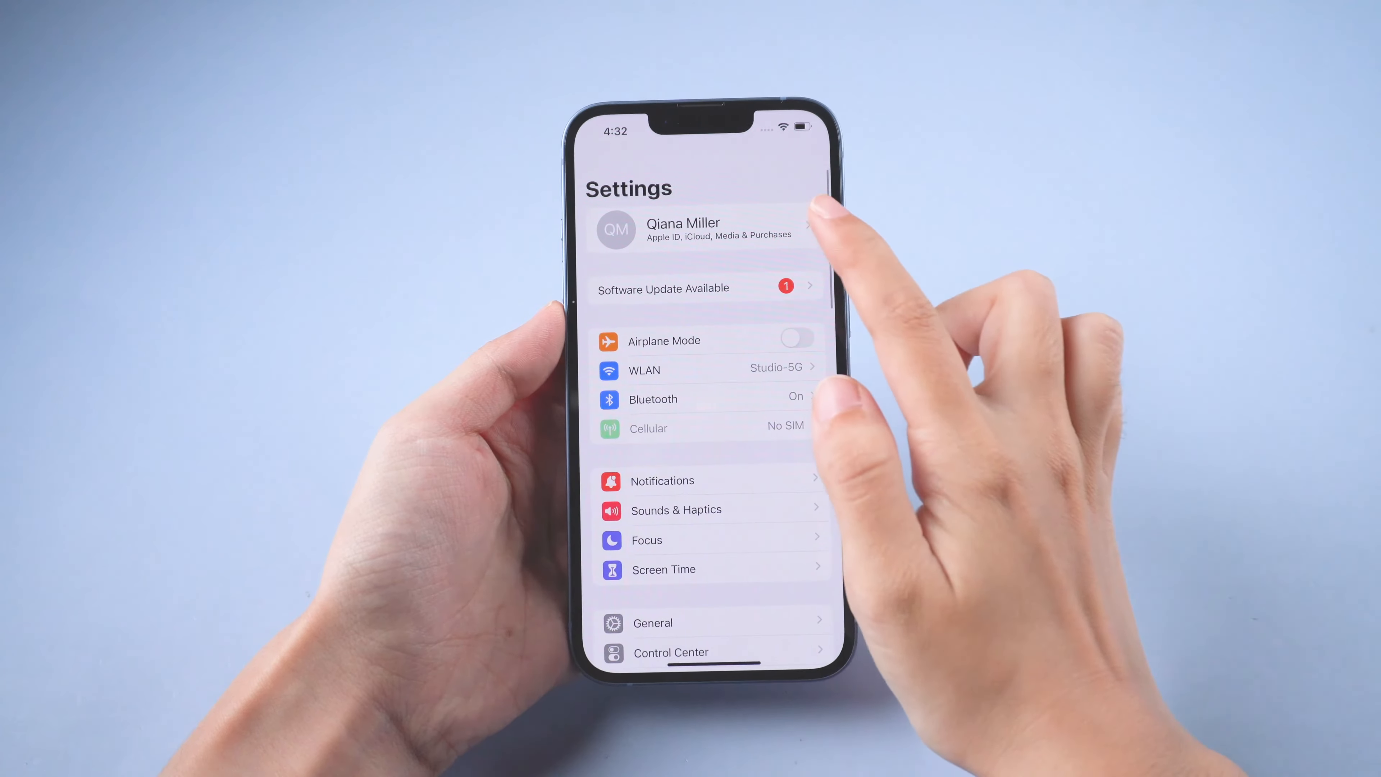
Reach the Passwords and Keychain sync setting under Apple ID > iCloud.
click(700, 230)
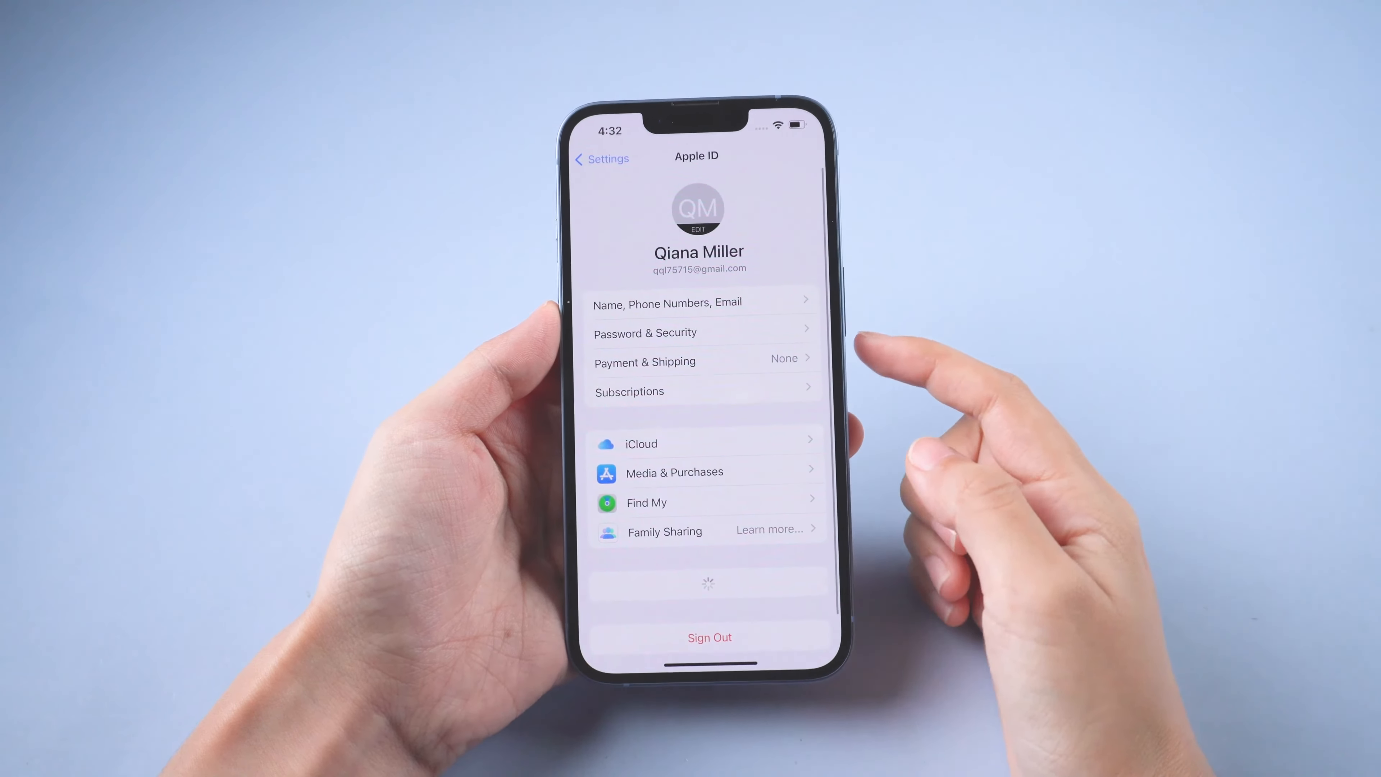
click(641, 444)
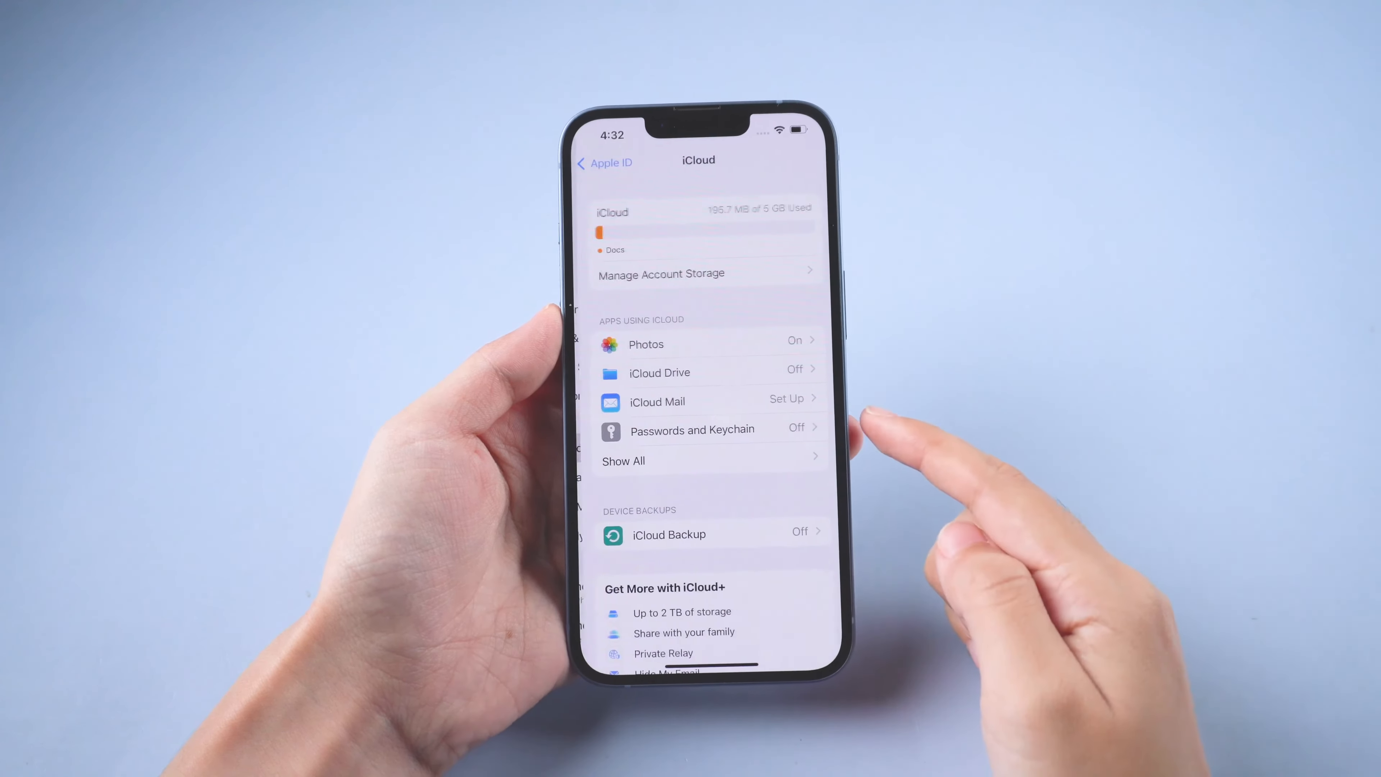
click(692, 429)
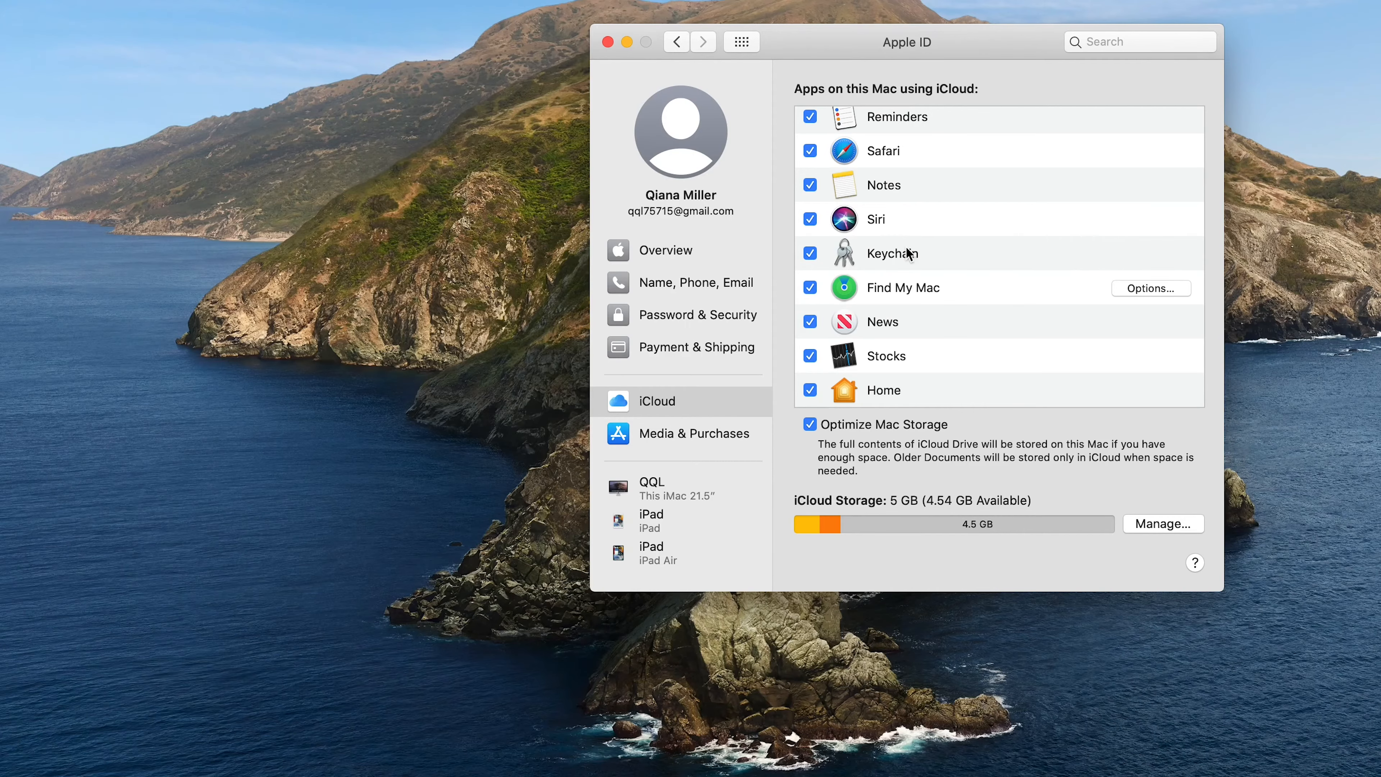
mouse_move(631, 60)
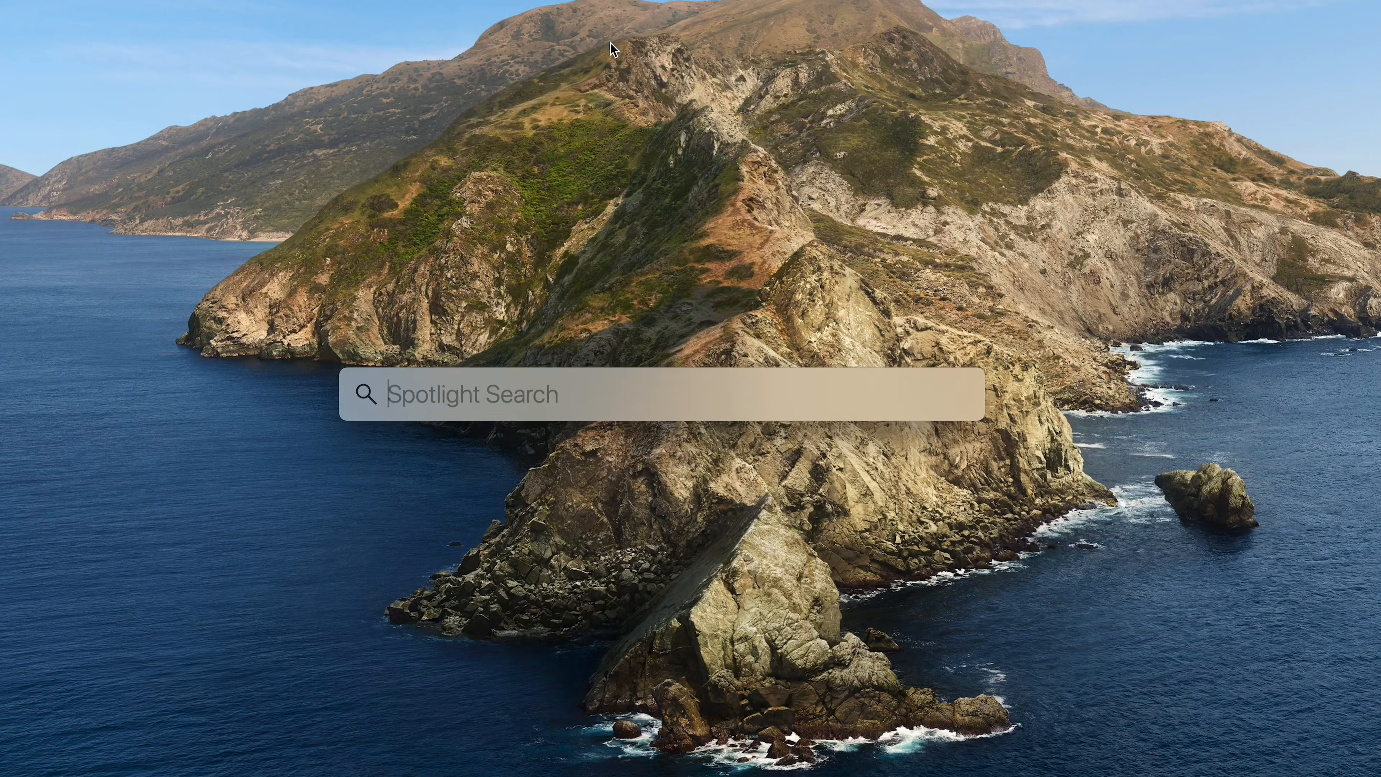
Search Spotlight for Keychain Access.
text(keynote)
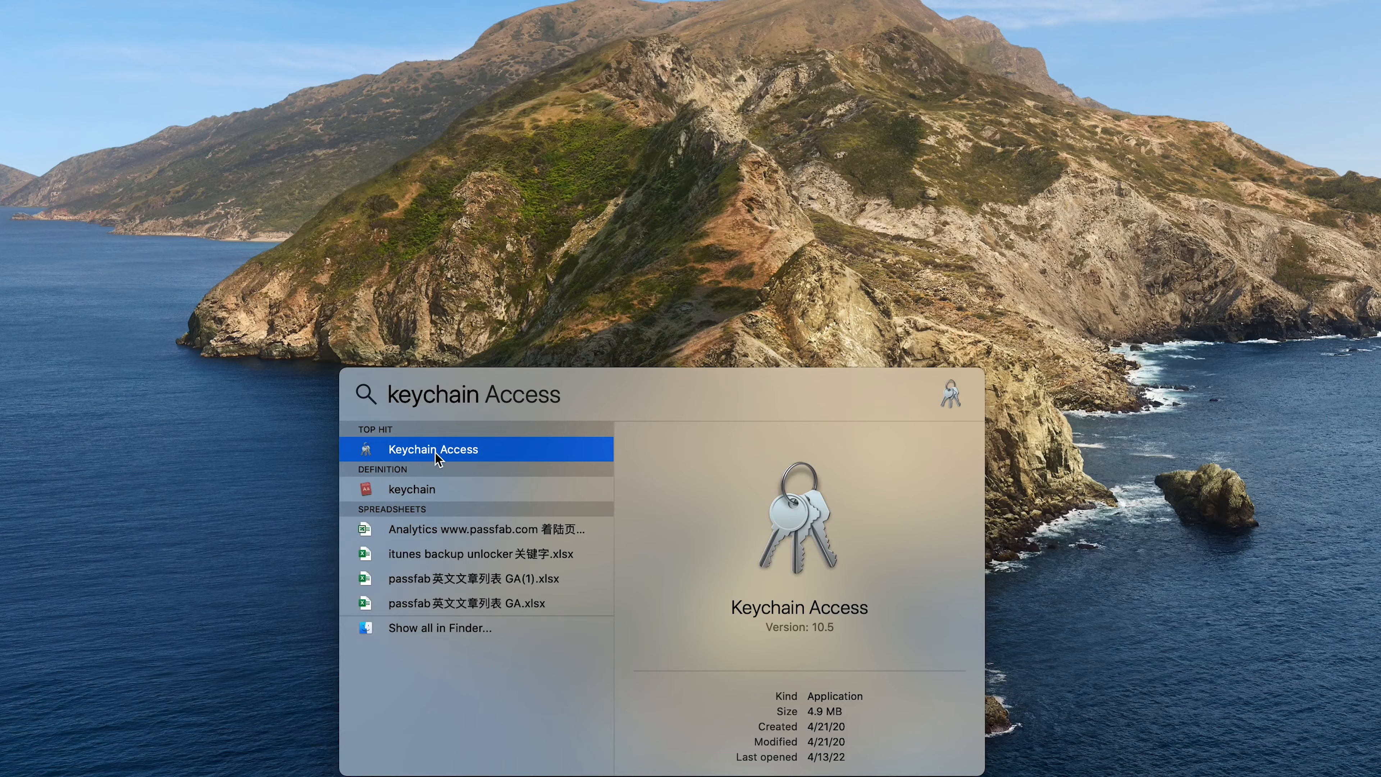
In Keychain Access, reveal the stored password of the wireless network entry.
click(433, 449)
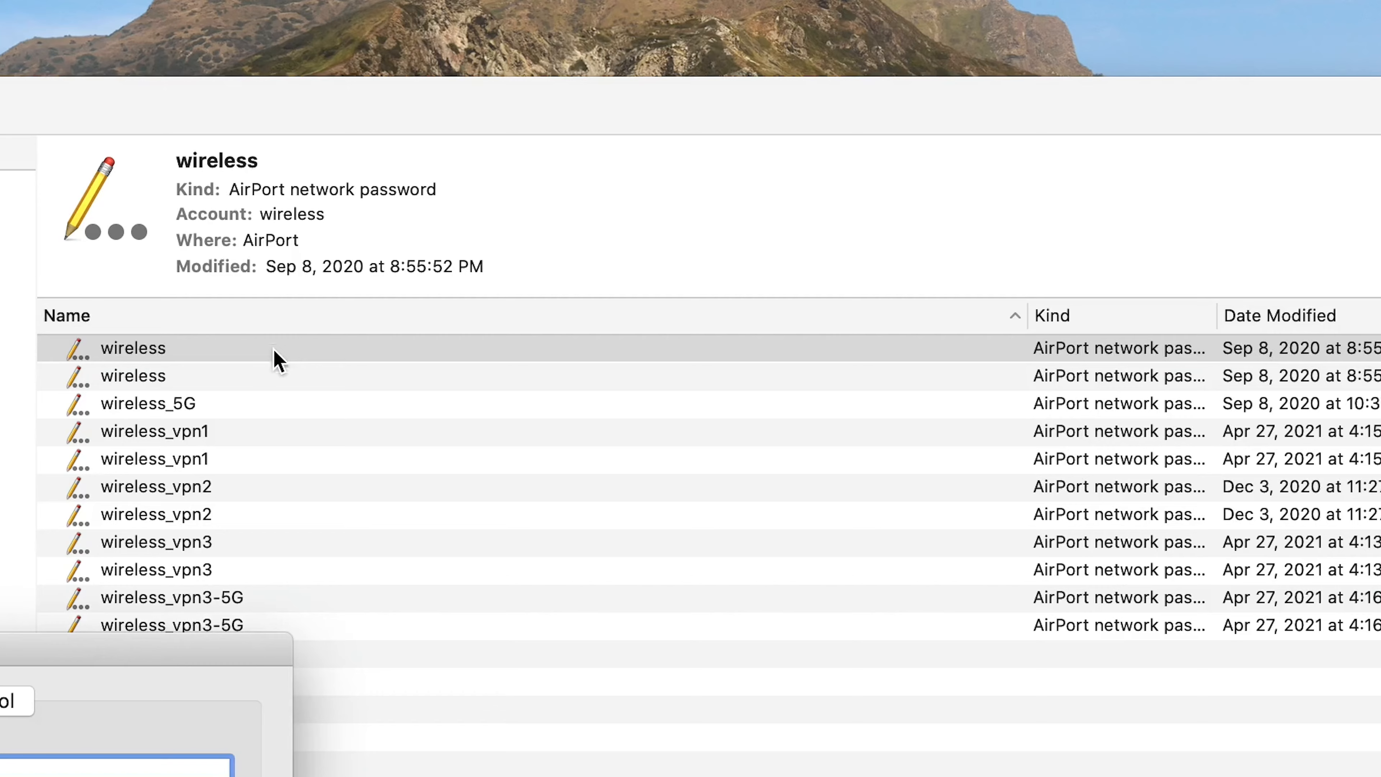
double_click(133, 348)
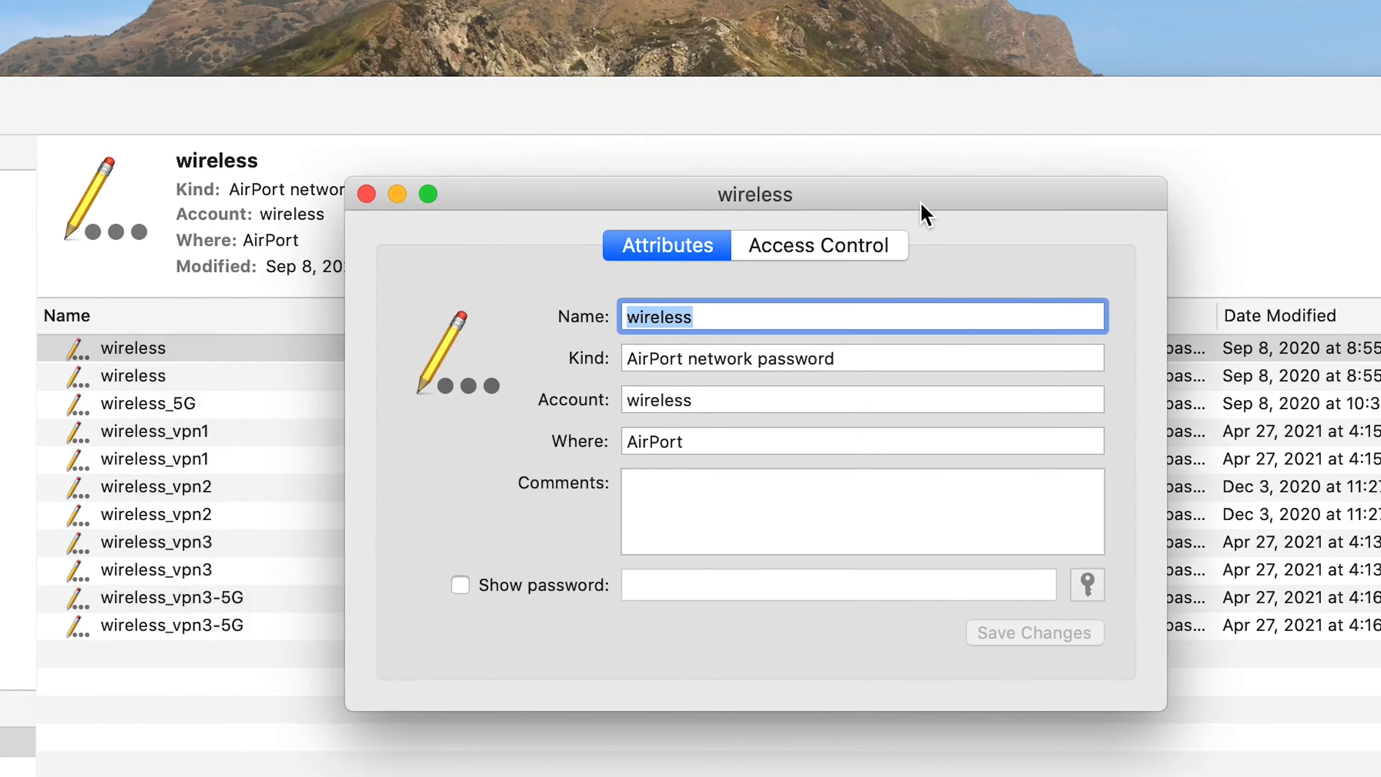
mouse_move(488, 613)
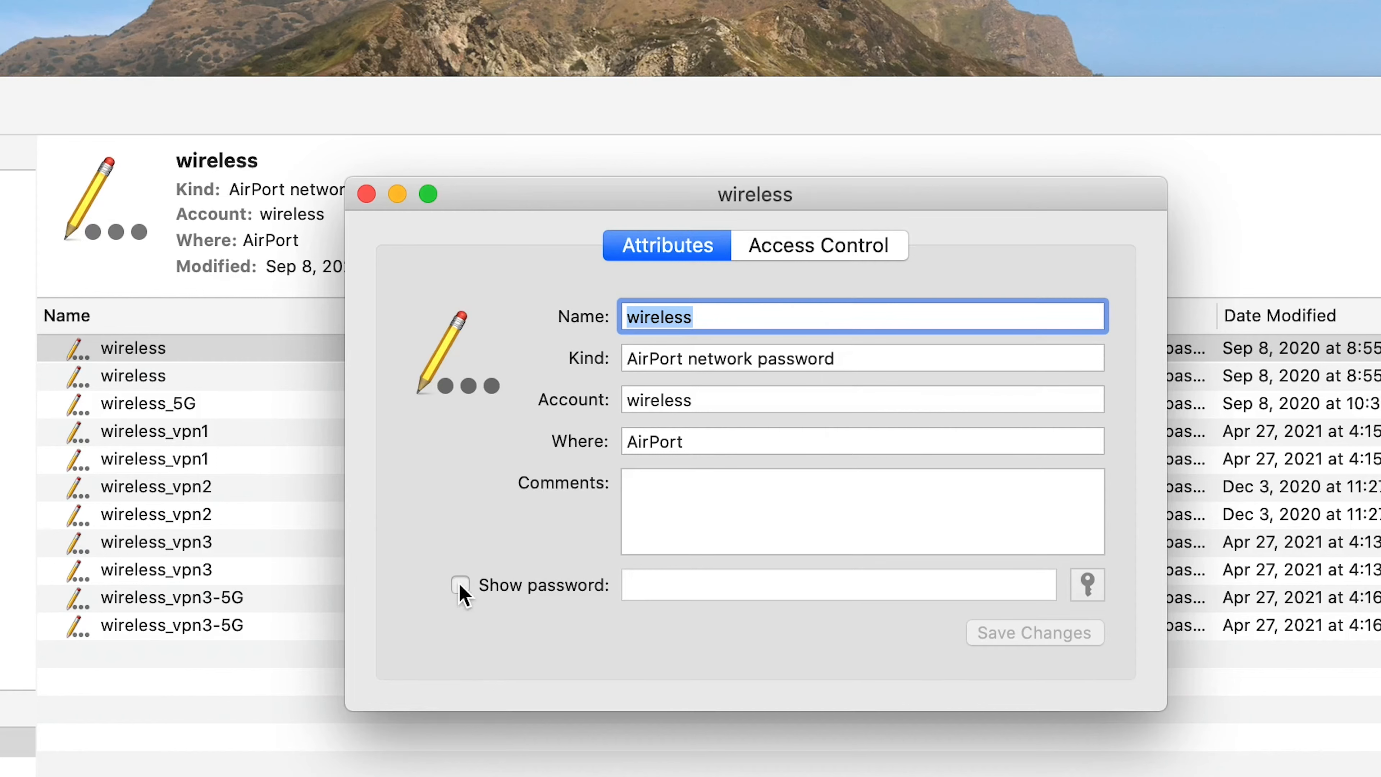
click(460, 585)
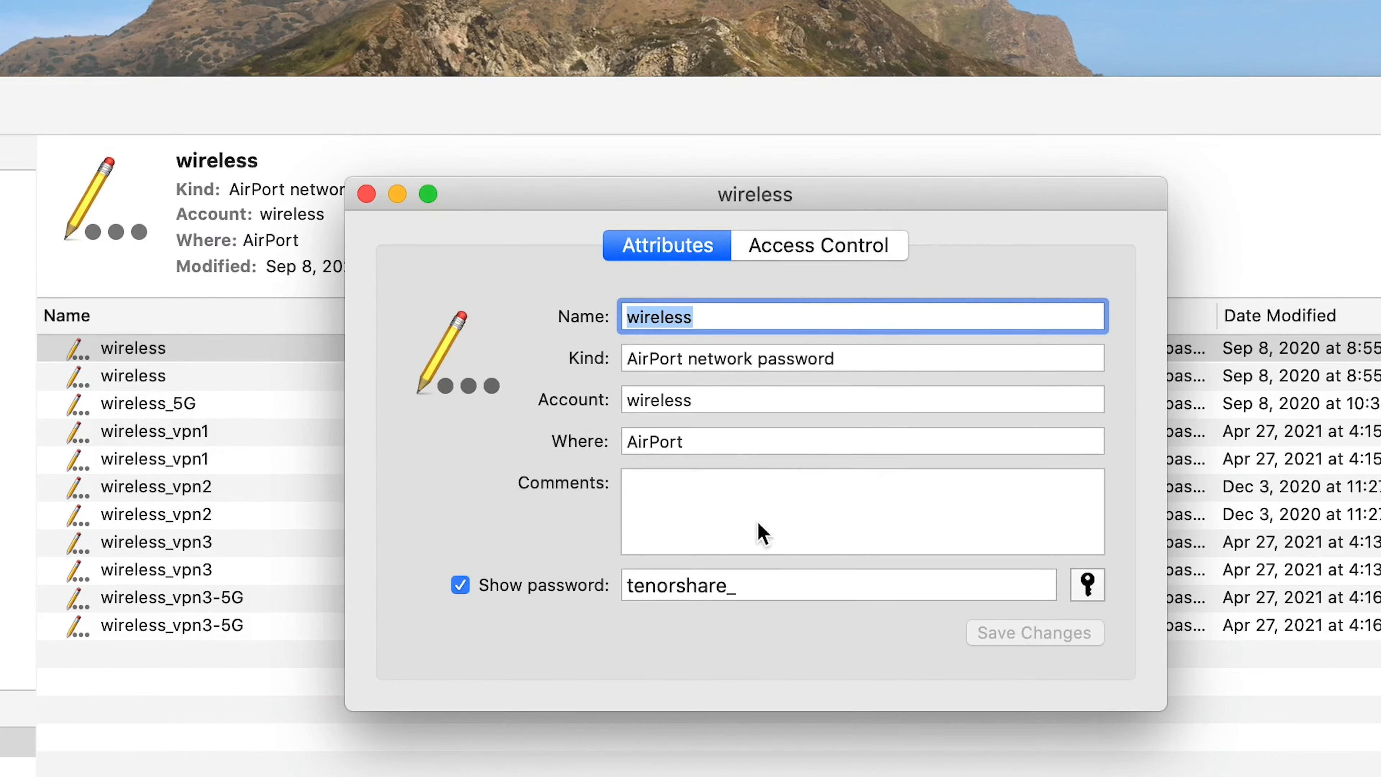
mouse_move(677, 630)
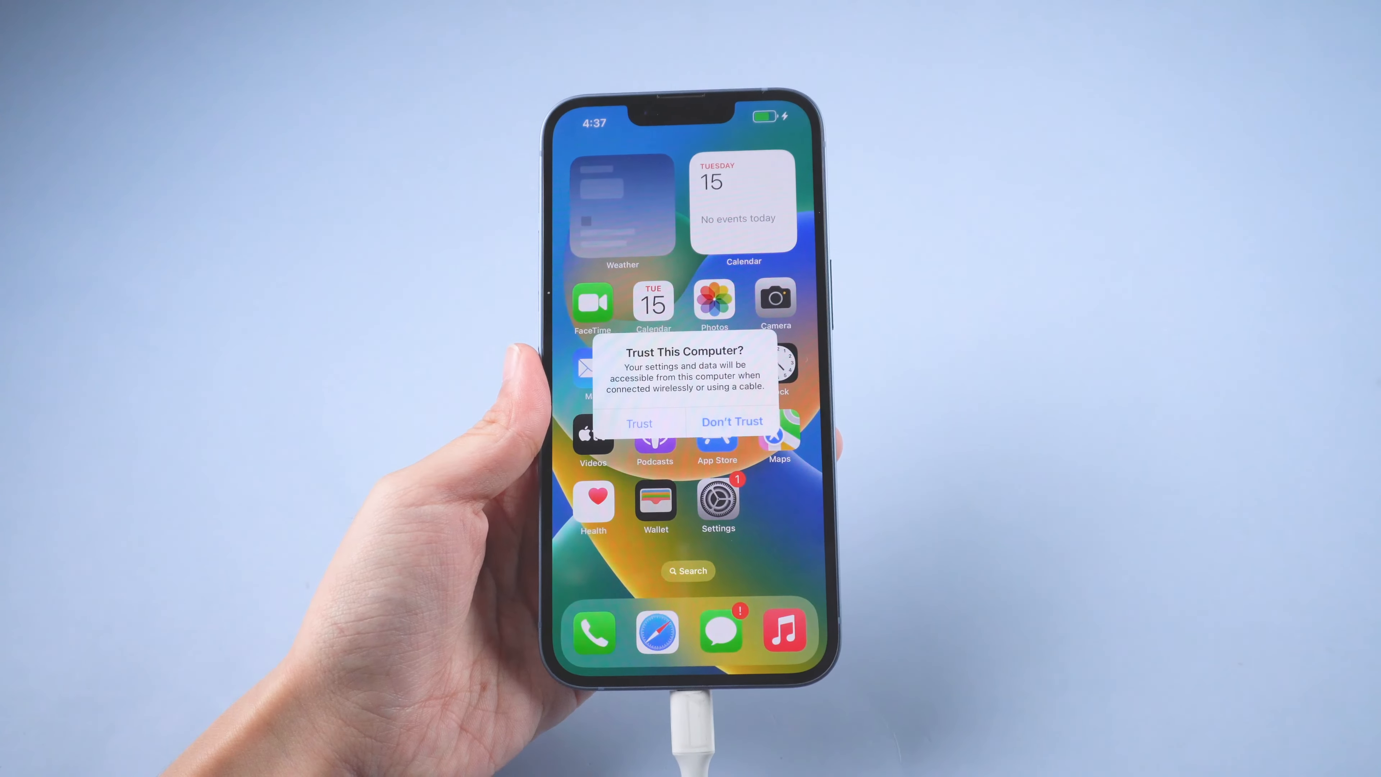
Trust the connected computer on the cabled iPhone.
click(639, 423)
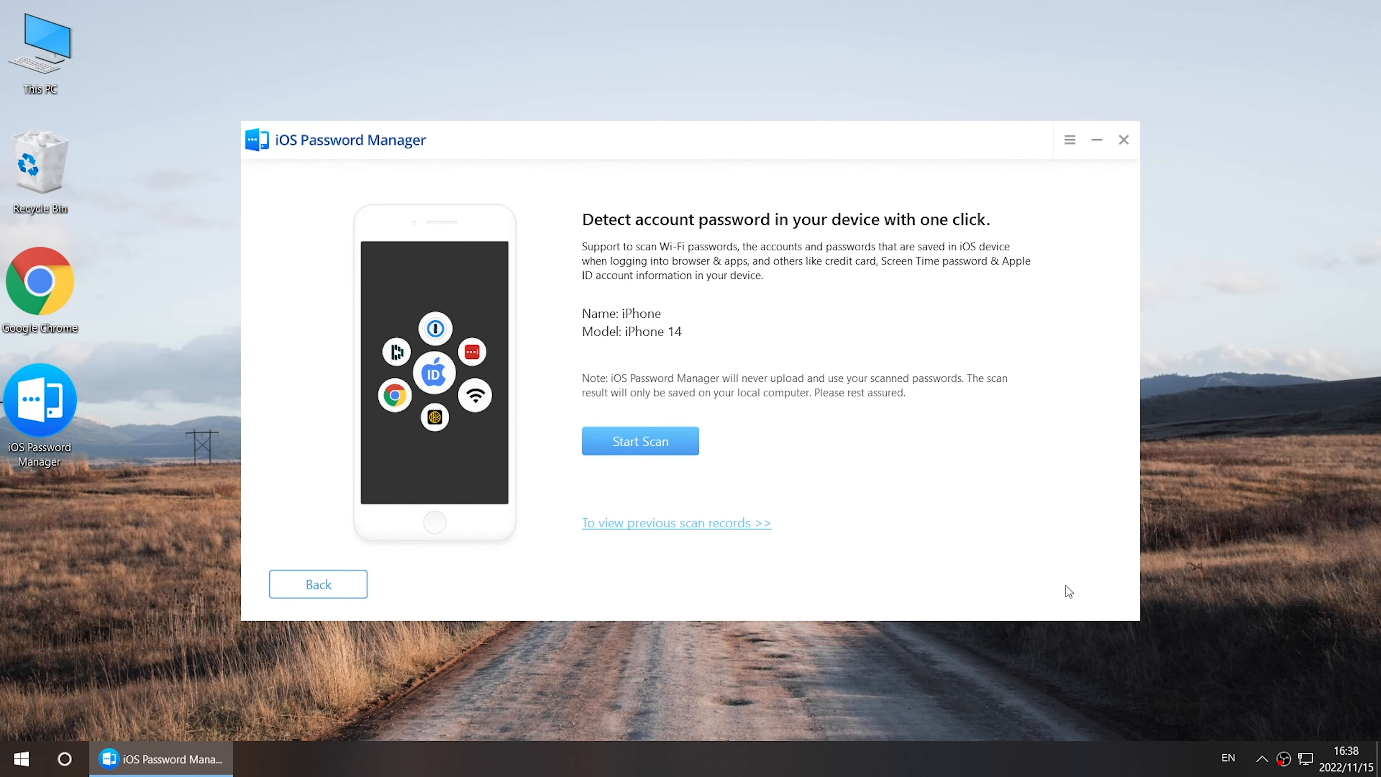
mouse_move(661, 439)
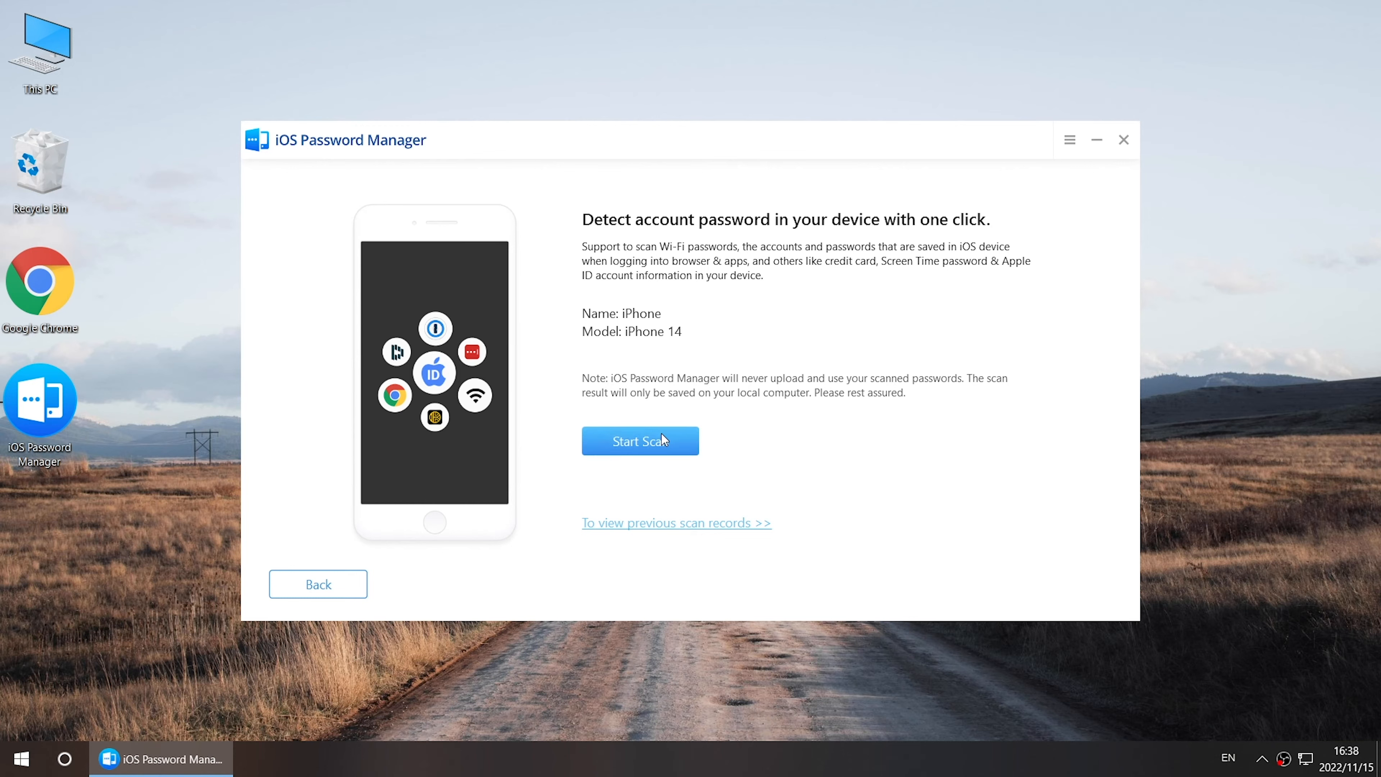
Start scanning the iPhone for saved passwords.
click(640, 441)
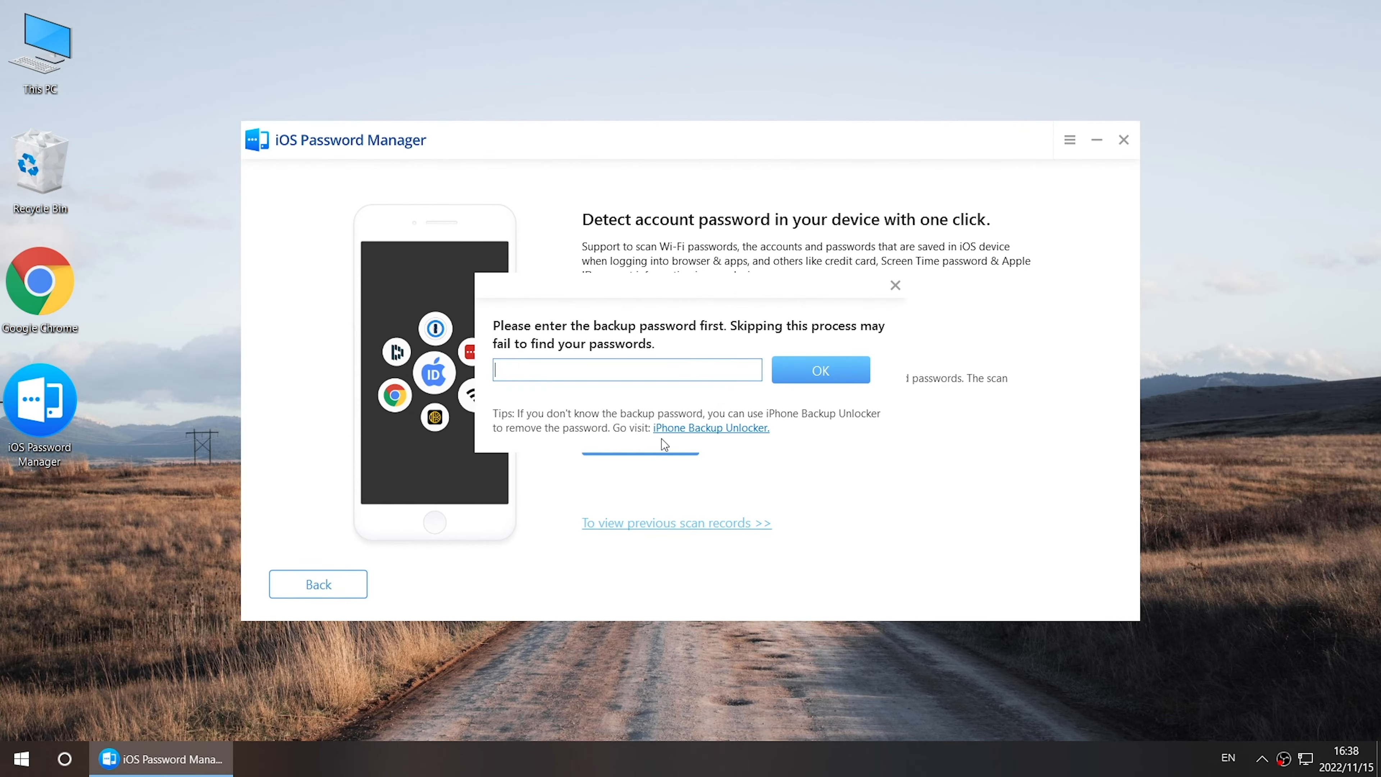
mouse_move(673, 410)
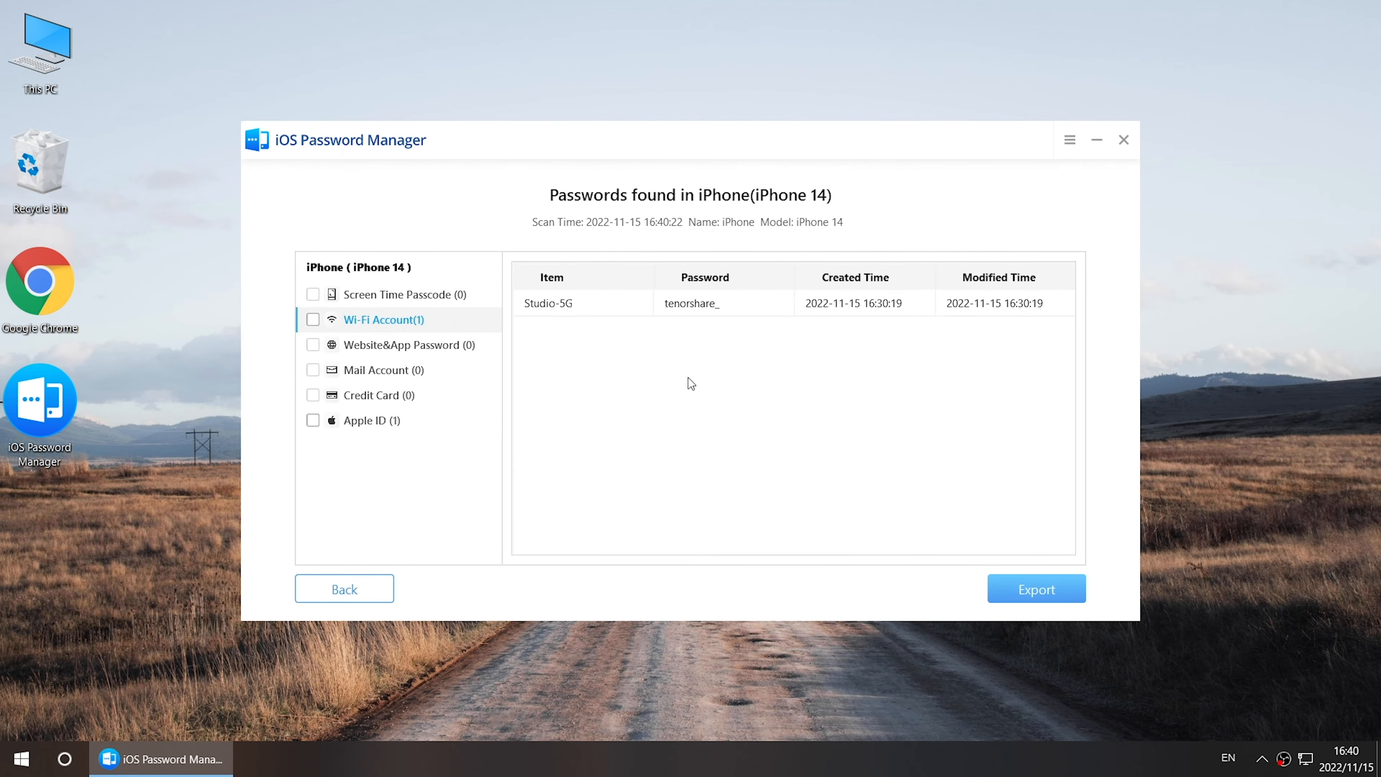
mouse_move(685, 385)
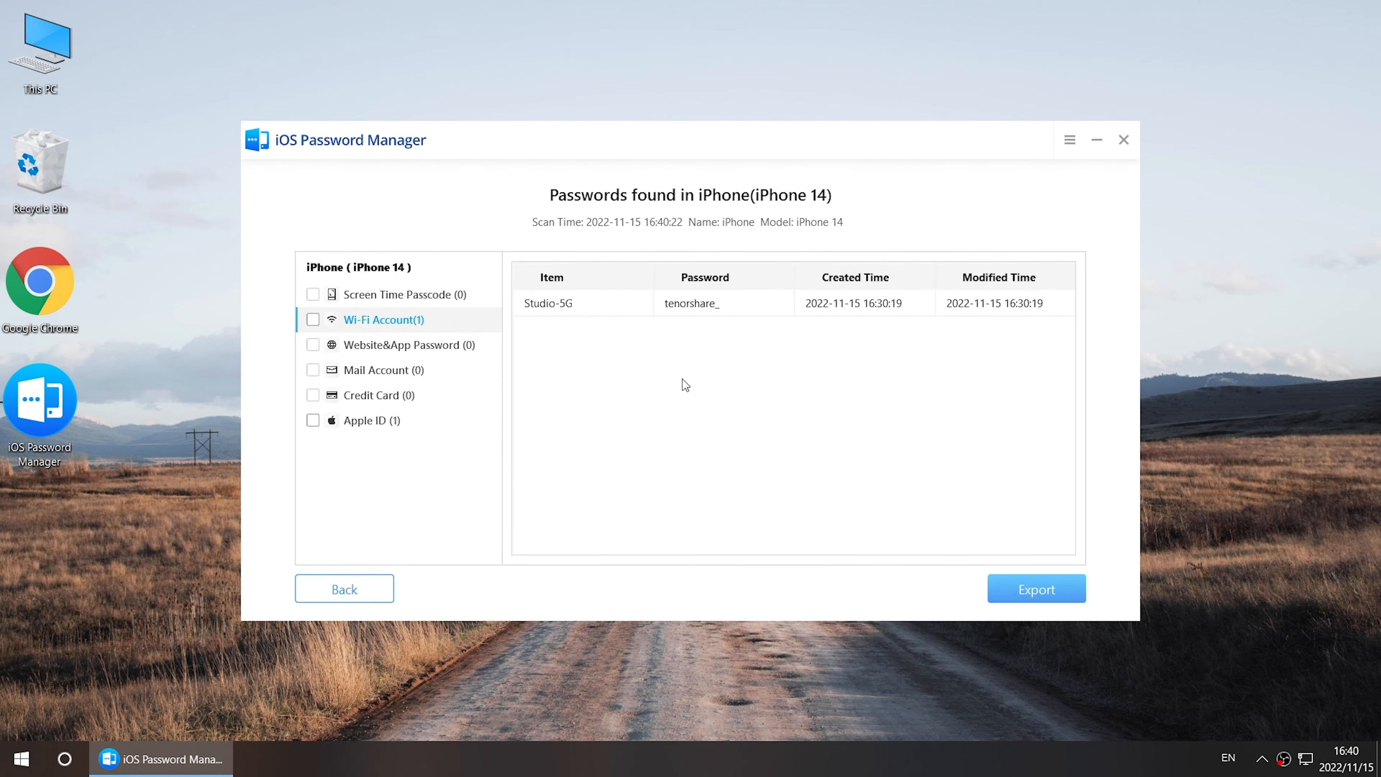
mouse_move(319, 315)
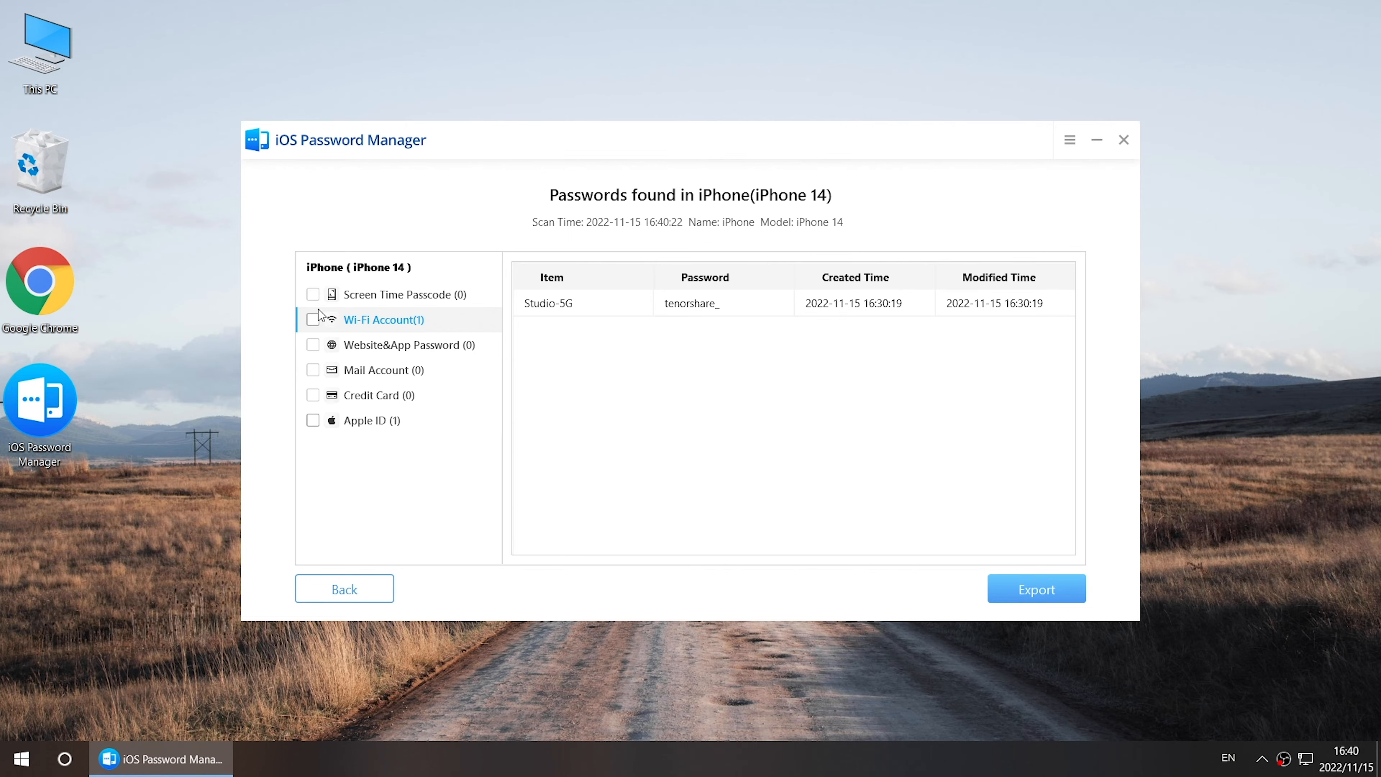
Export the Wi-Fi account passwords as CSV to the Desktop.
click(312, 320)
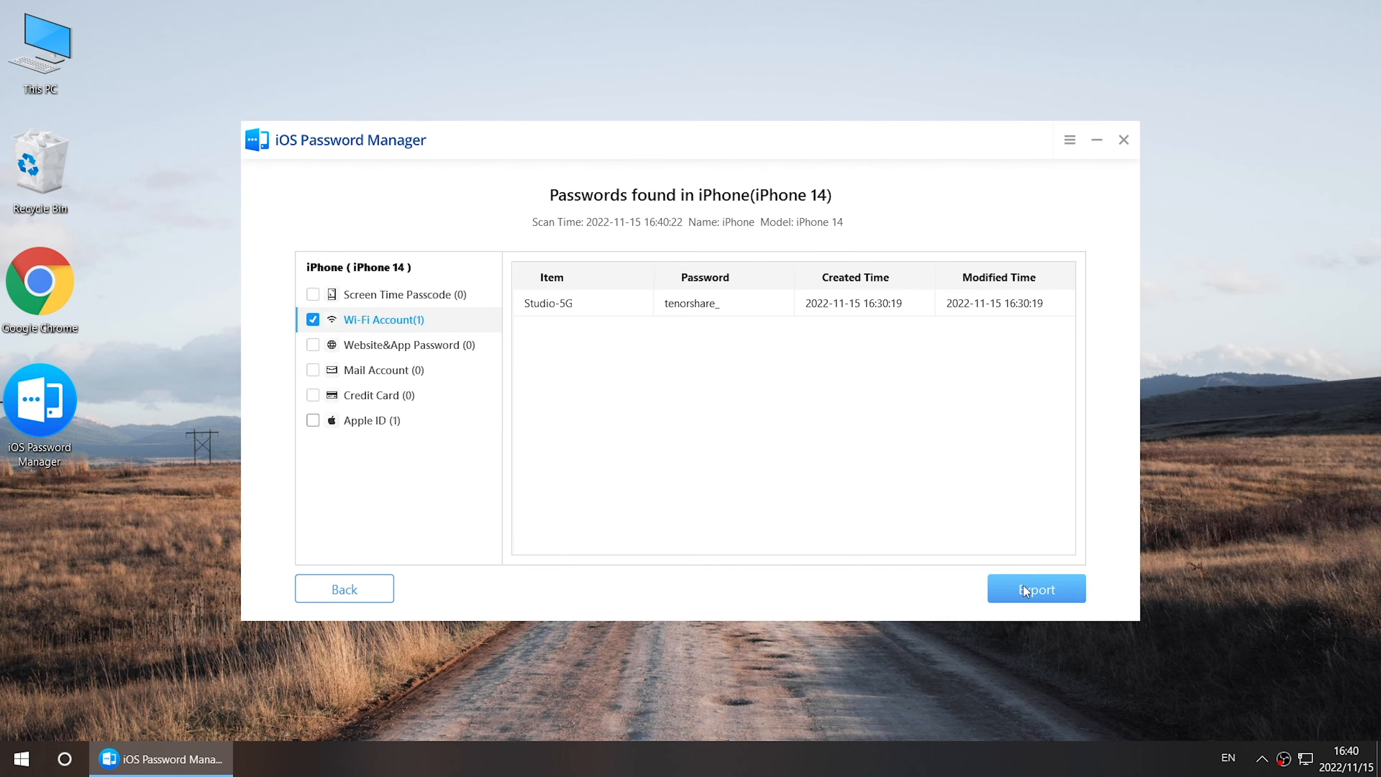
click(1037, 589)
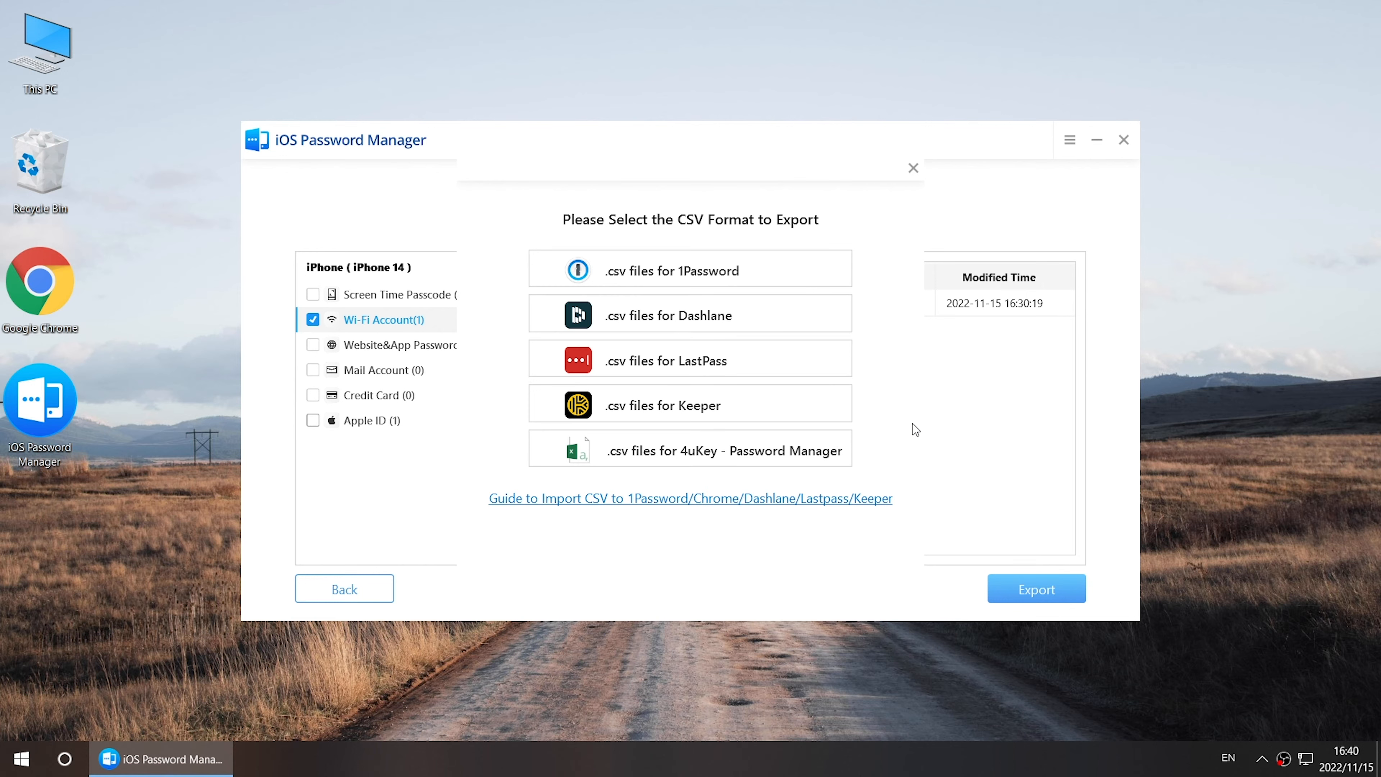
mouse_move(774, 461)
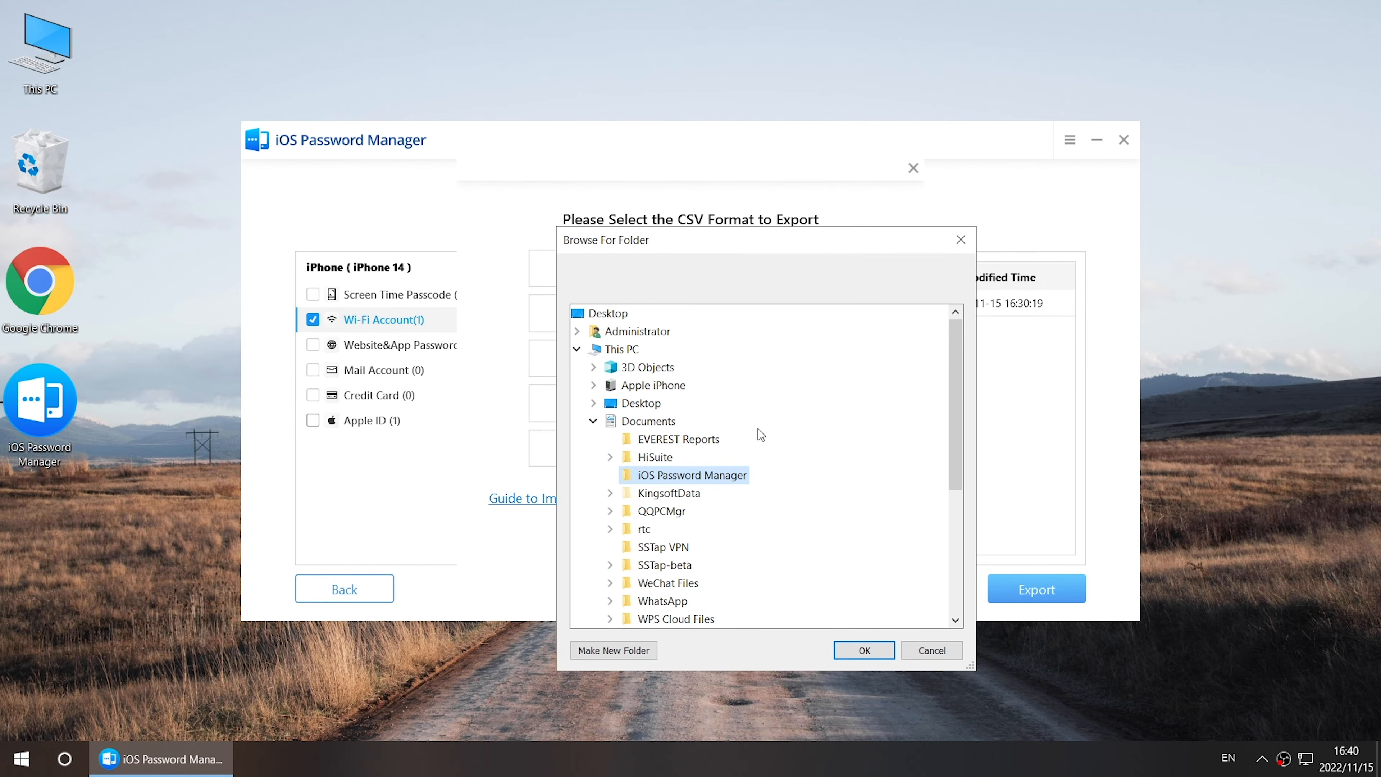
click(642, 403)
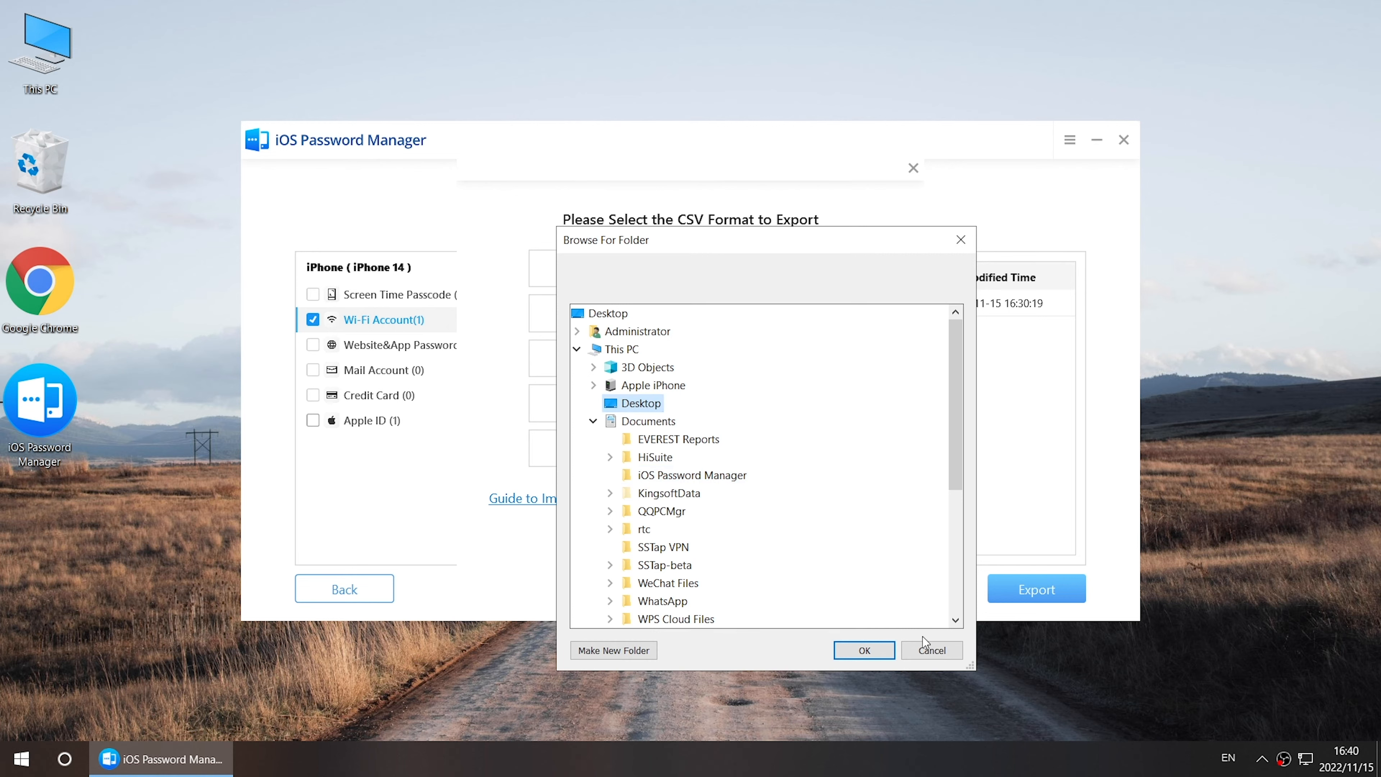
click(932, 651)
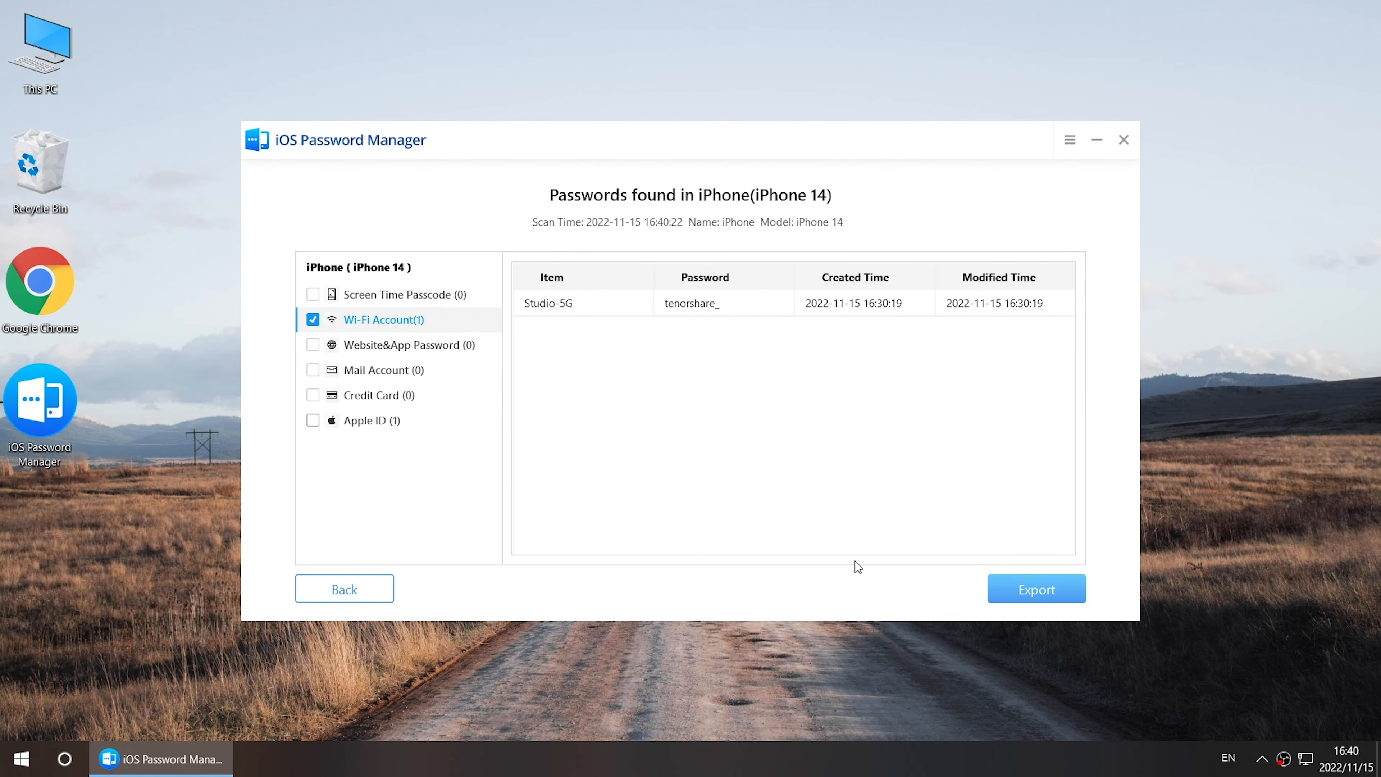
Open the exported CSV_2022-11-15 file in Excel.
click(1037, 588)
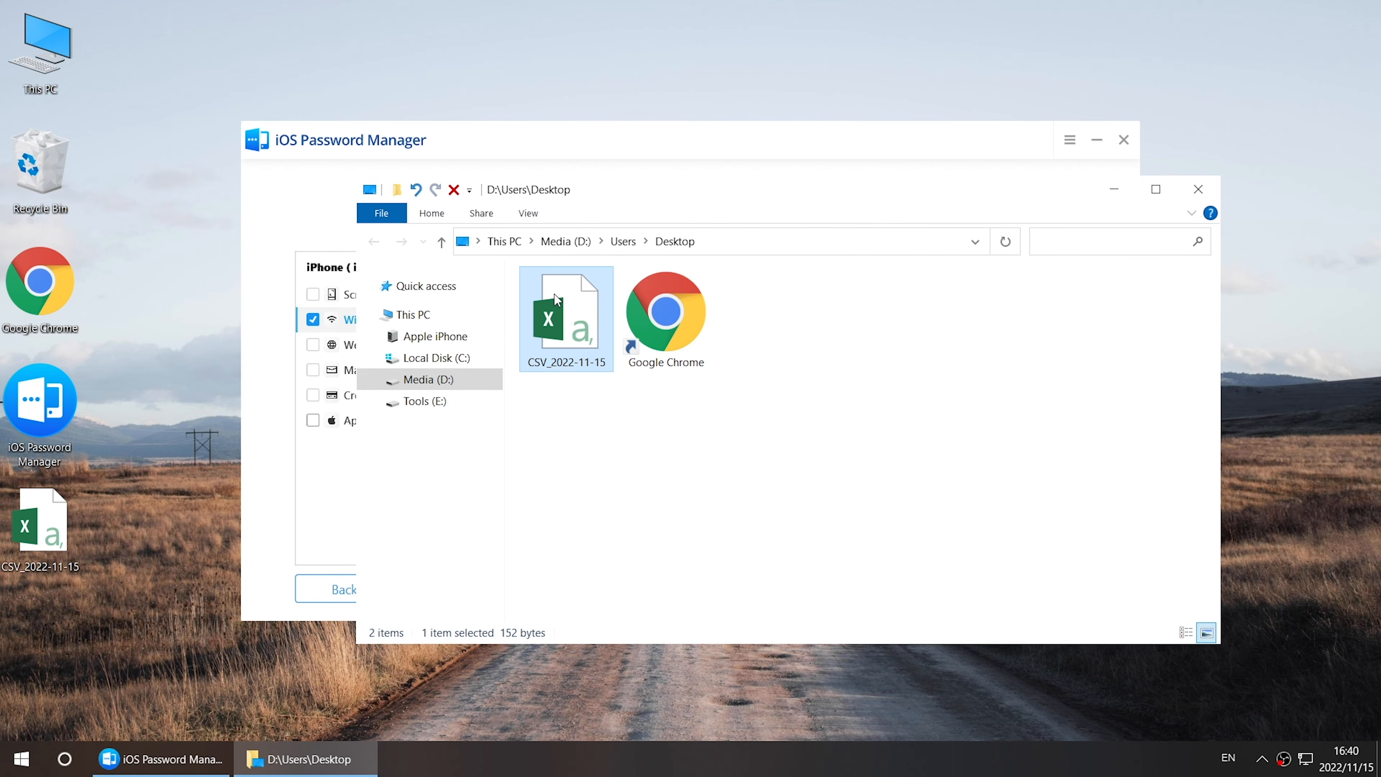
double_click(564, 315)
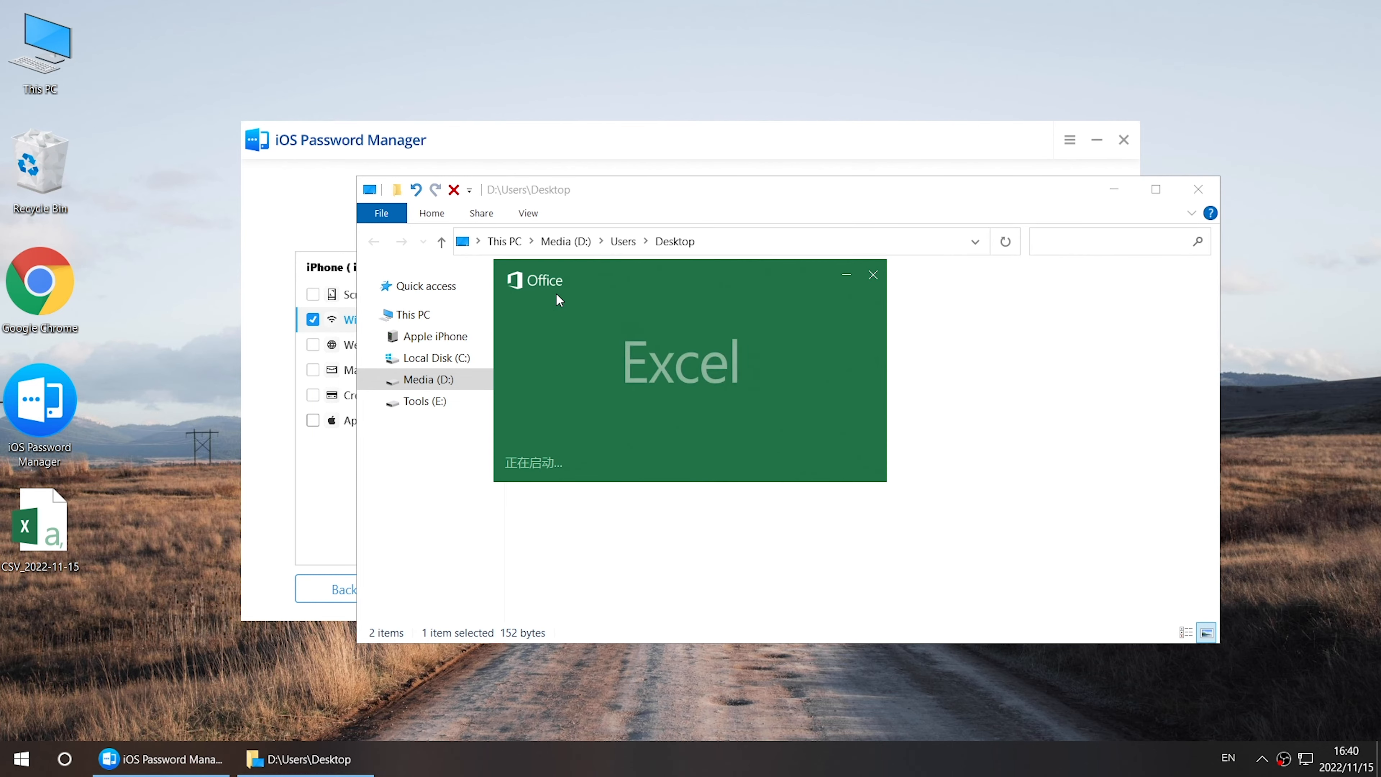